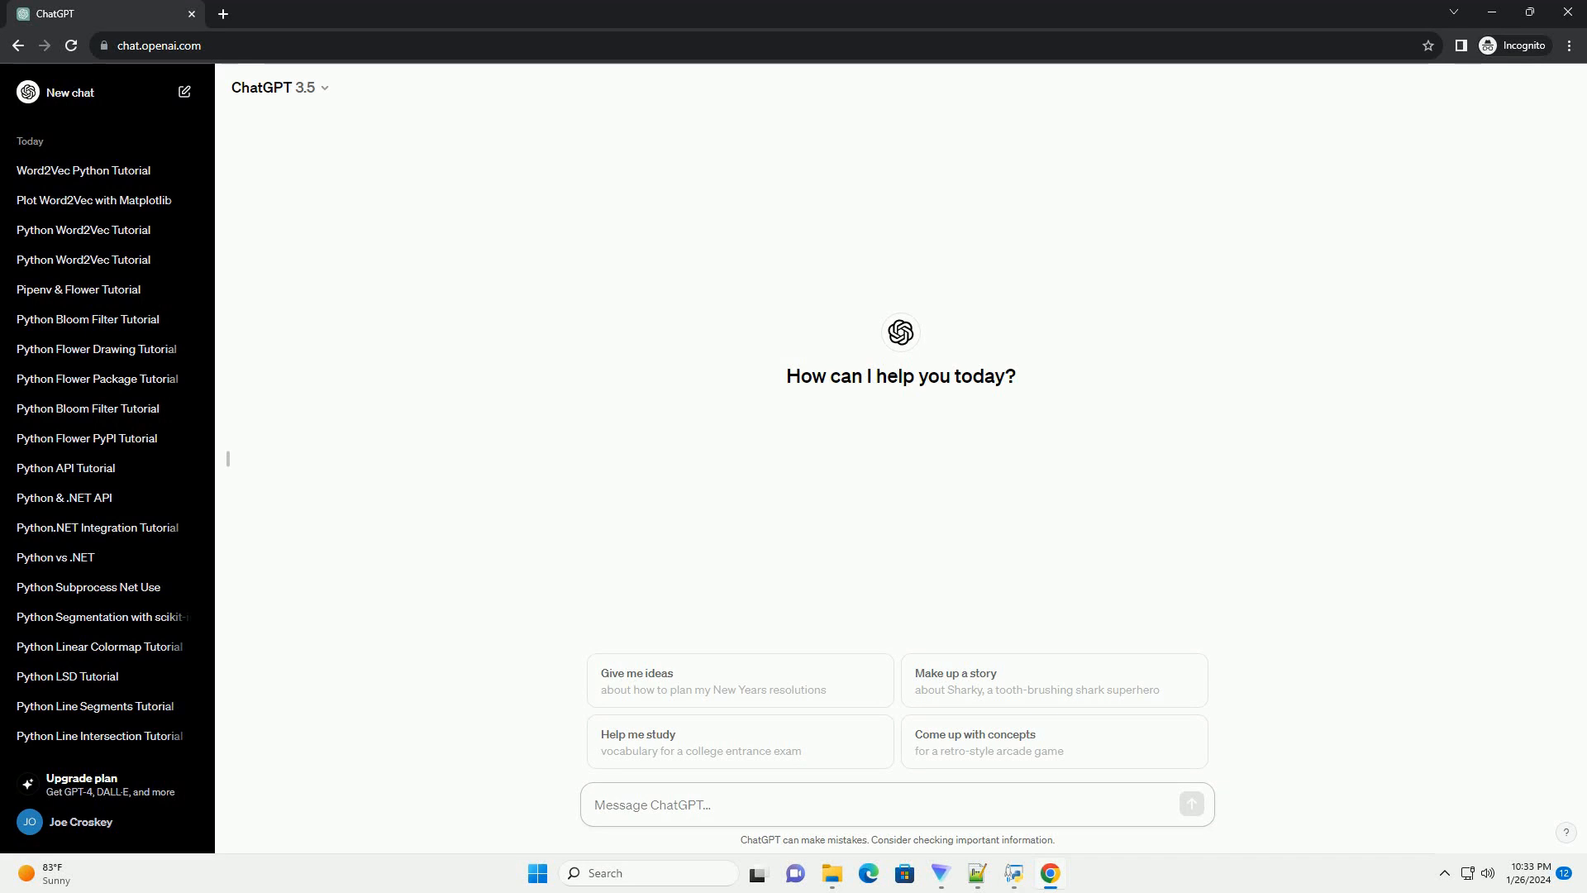
# - Send a request for an informative Python tutorial on pretrained Word2Vec with code examples
pyautogui.click(651, 803)
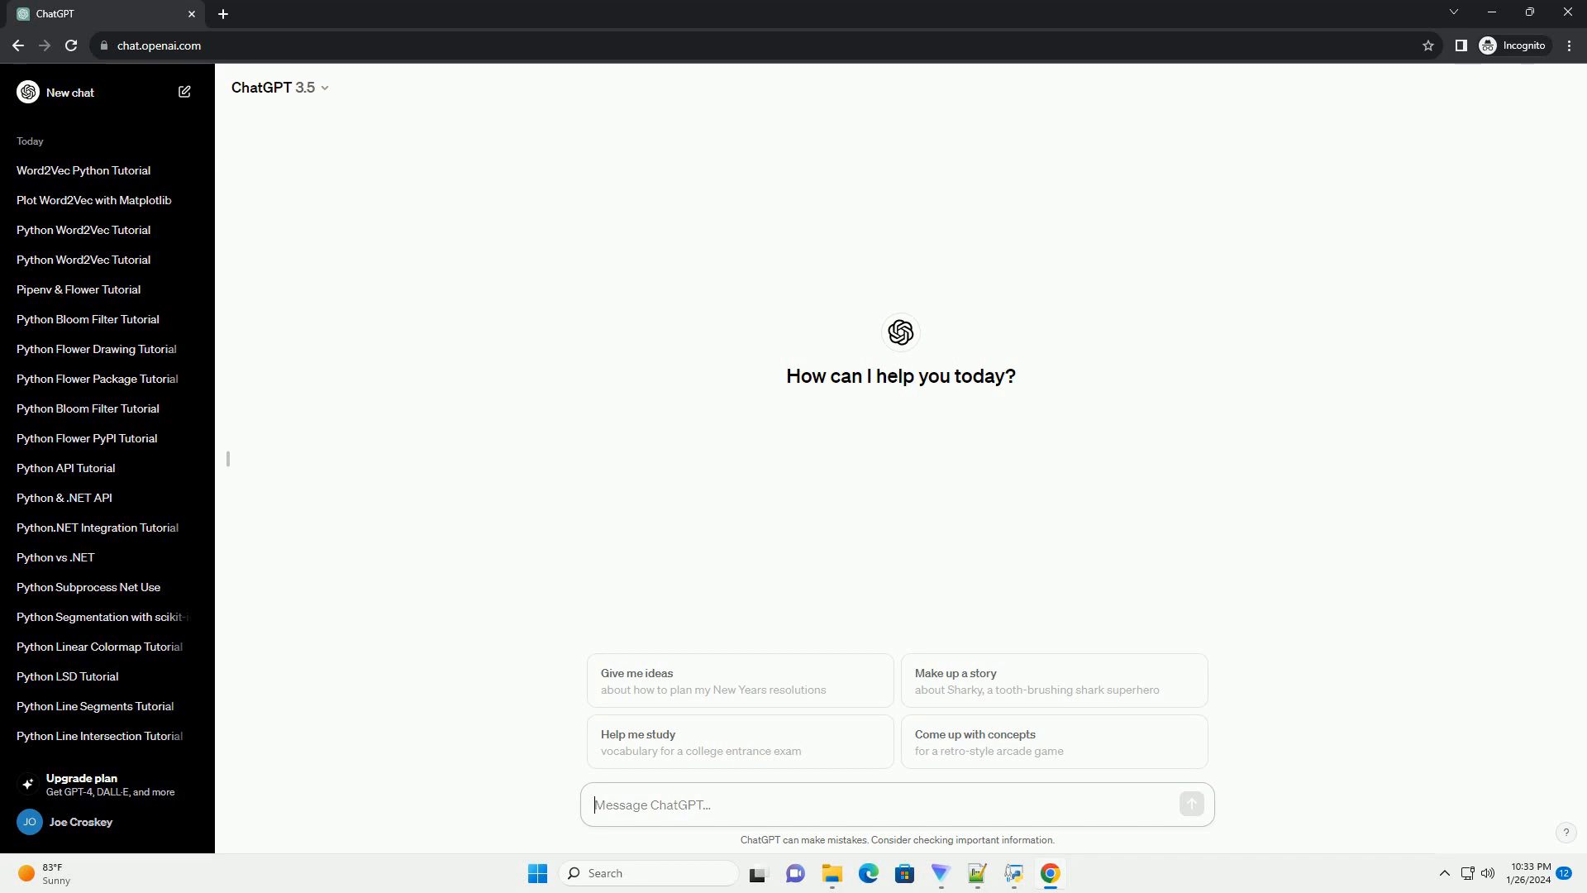
pyautogui.click(1192, 804)
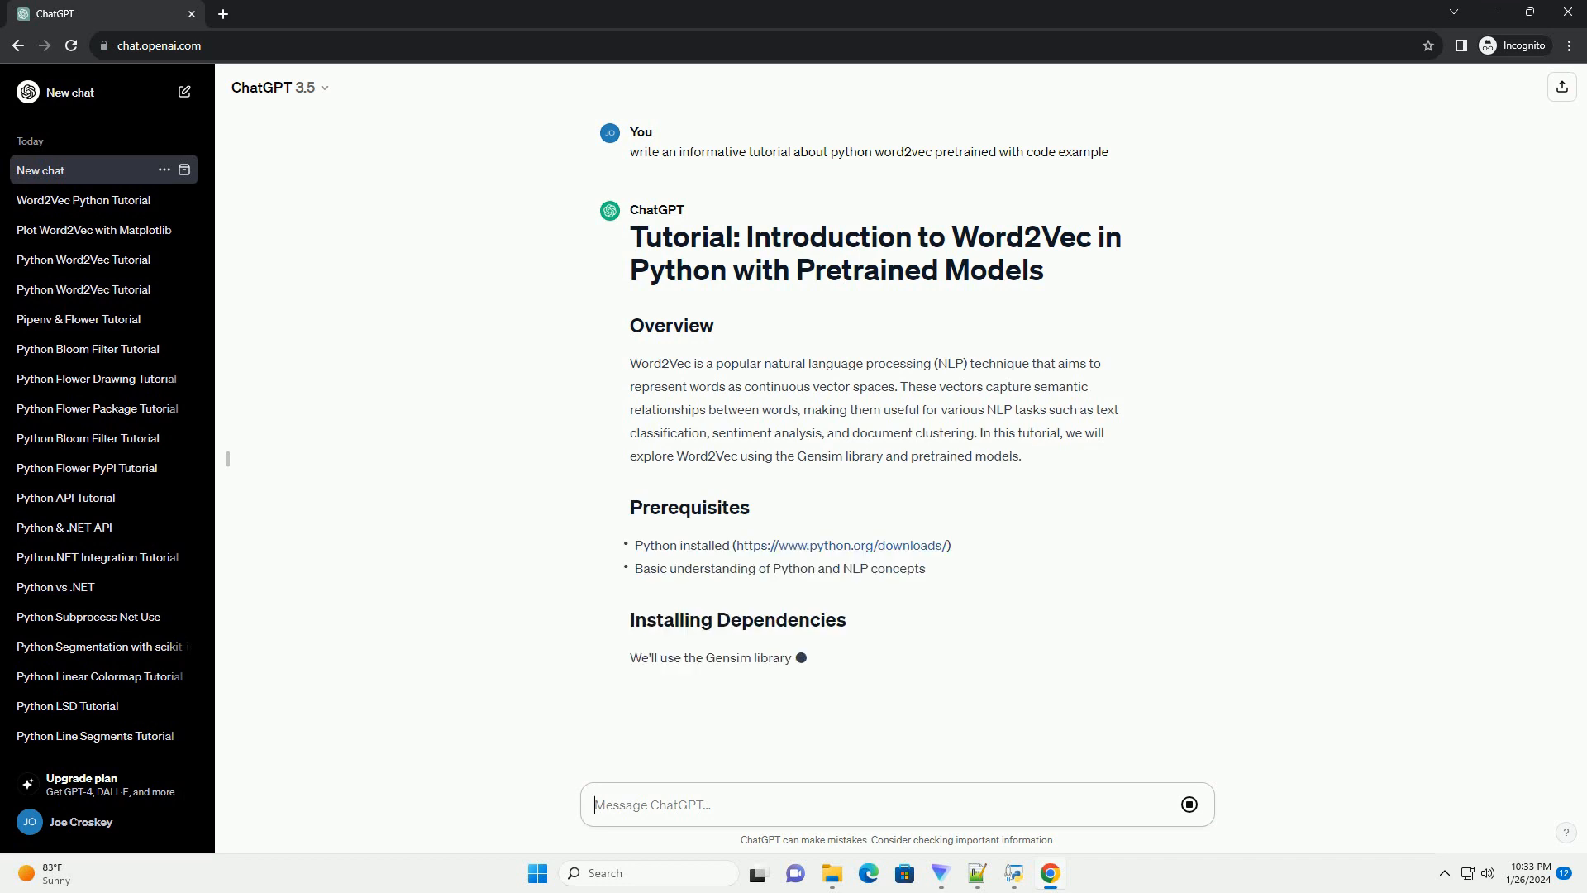
# - Follow the generating tutorial down through installation, loading vectors, similarity, embeddings and Conclusion
pyautogui.scroll(-3)
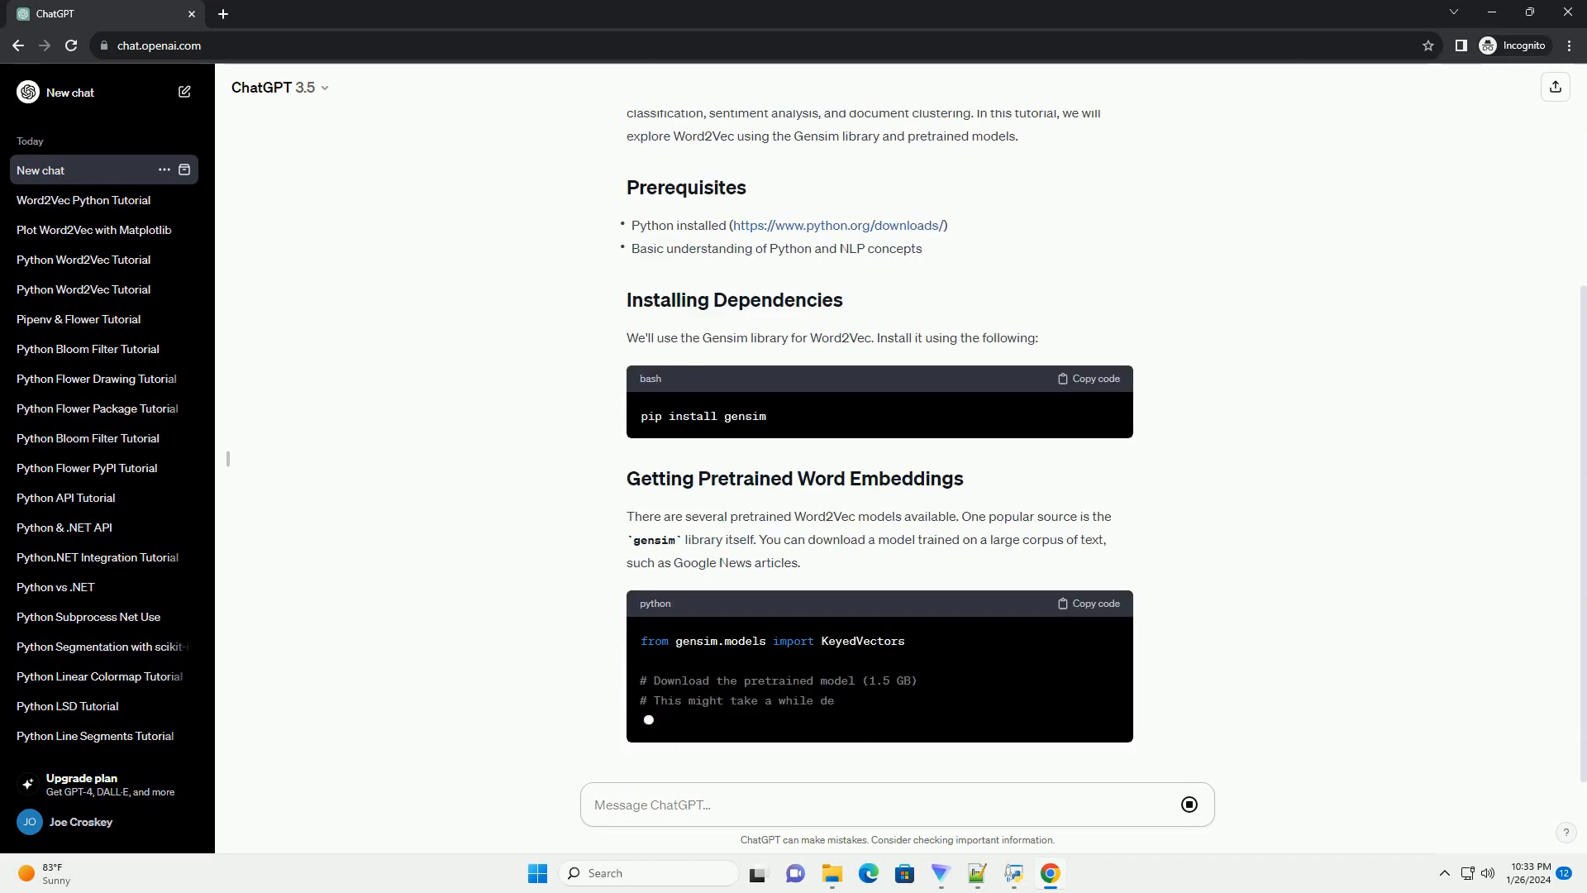
pyautogui.scroll(-3)
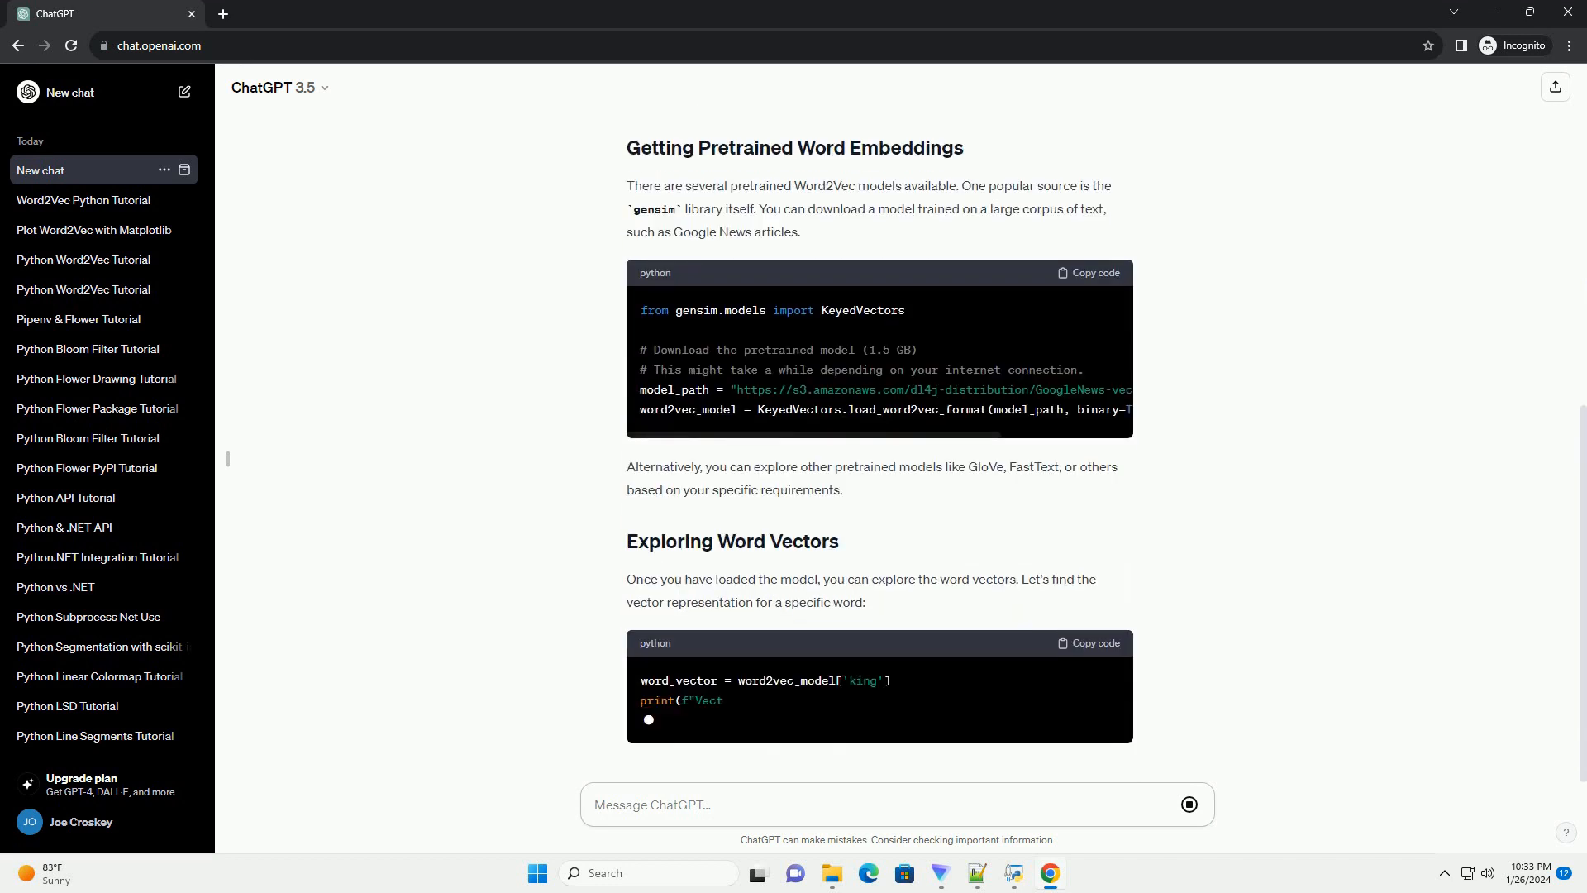
pyautogui.scroll(-3)
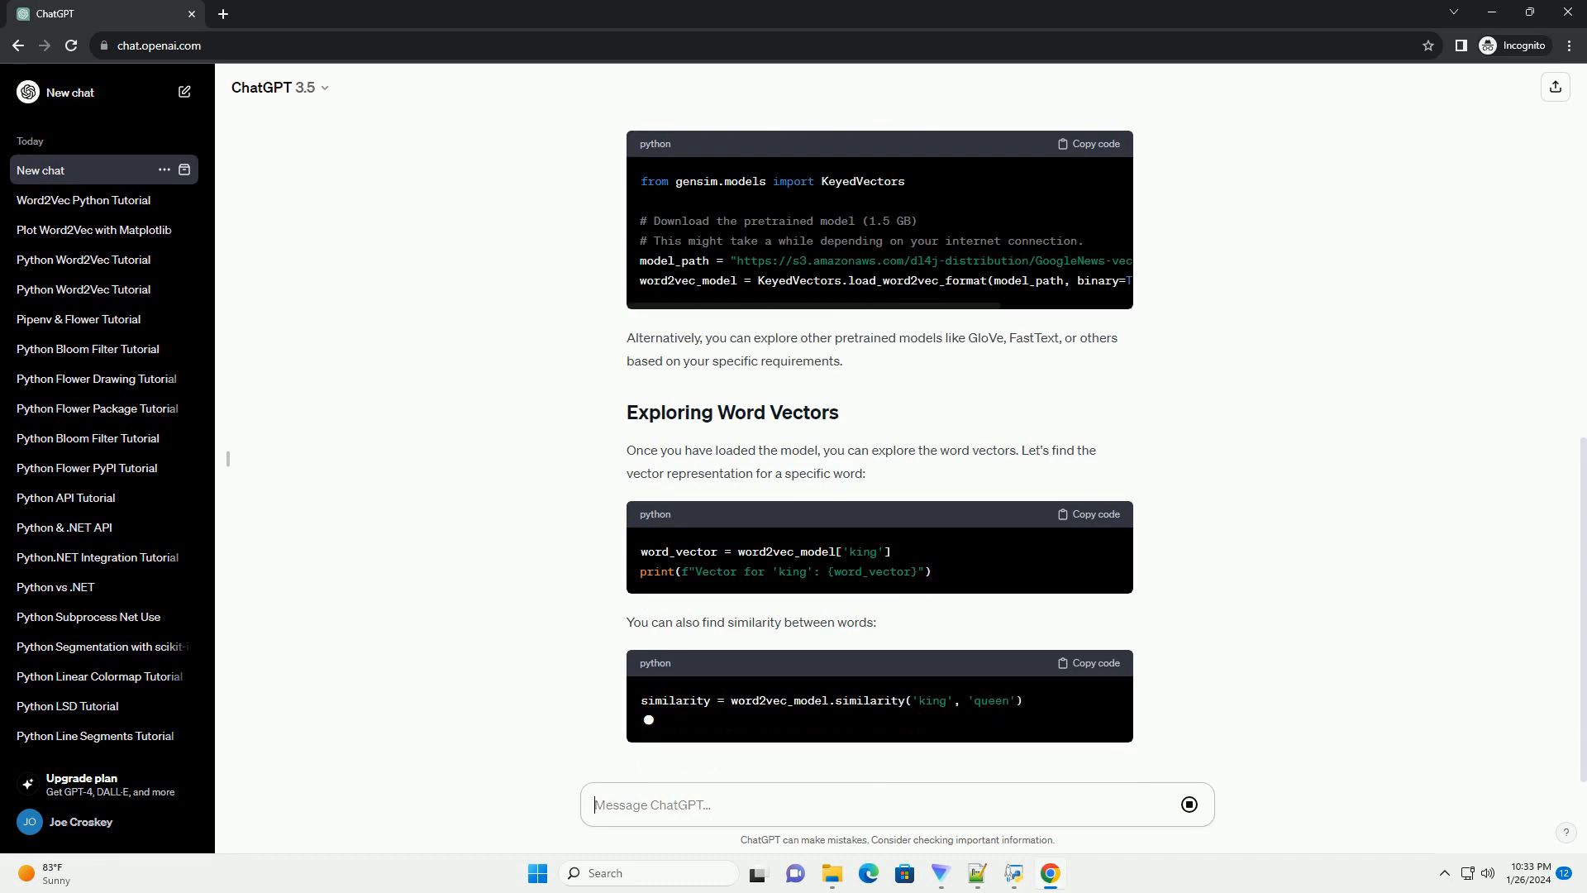
pyautogui.scroll(-3)
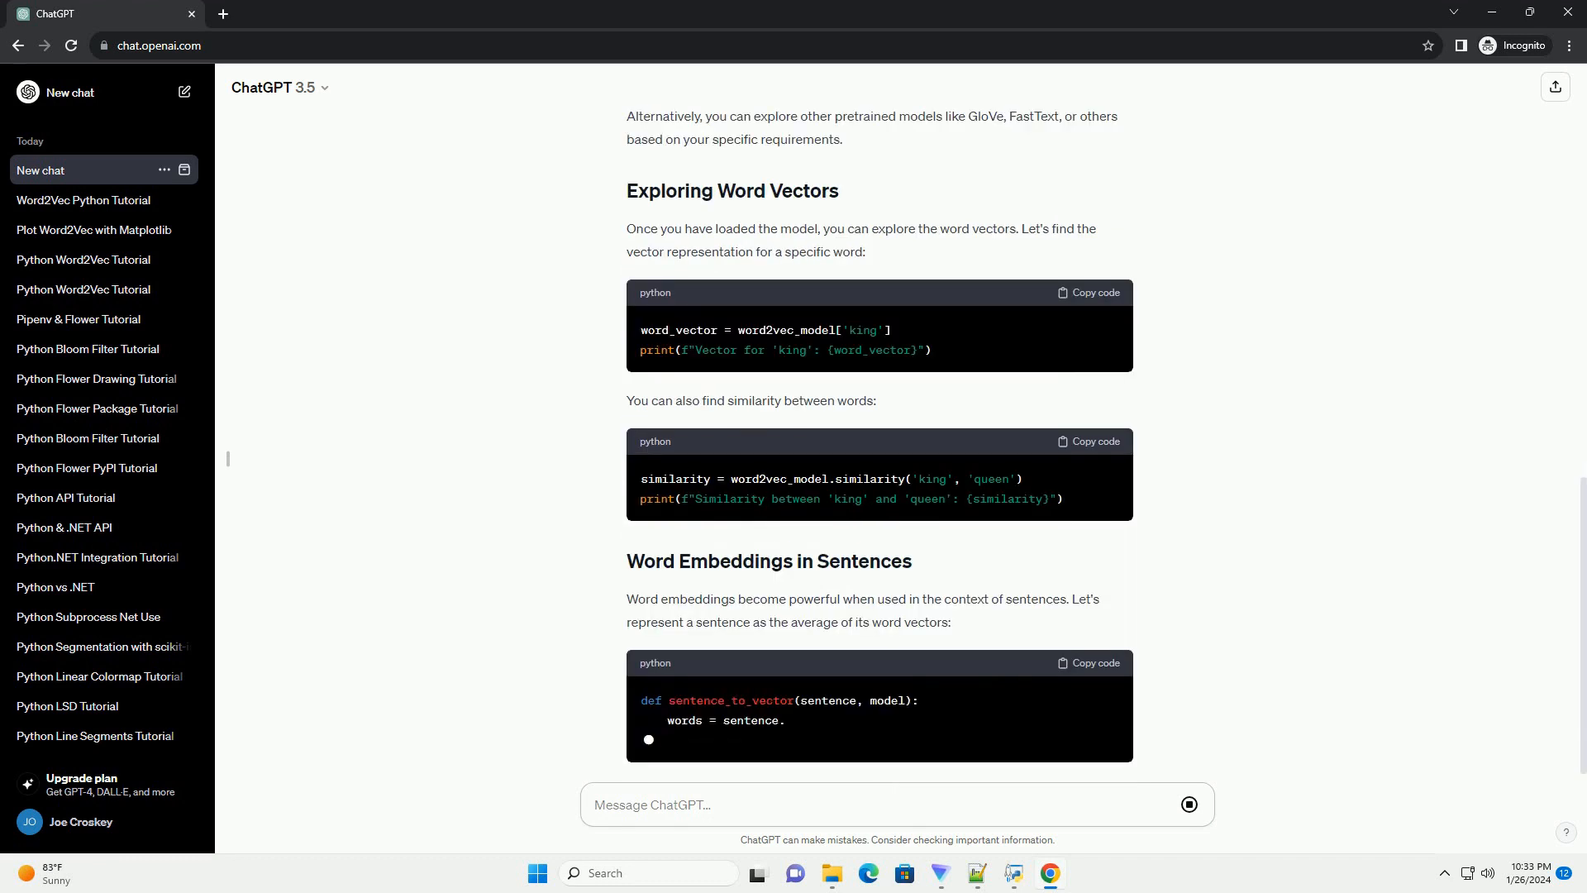
pyautogui.scroll(-3)
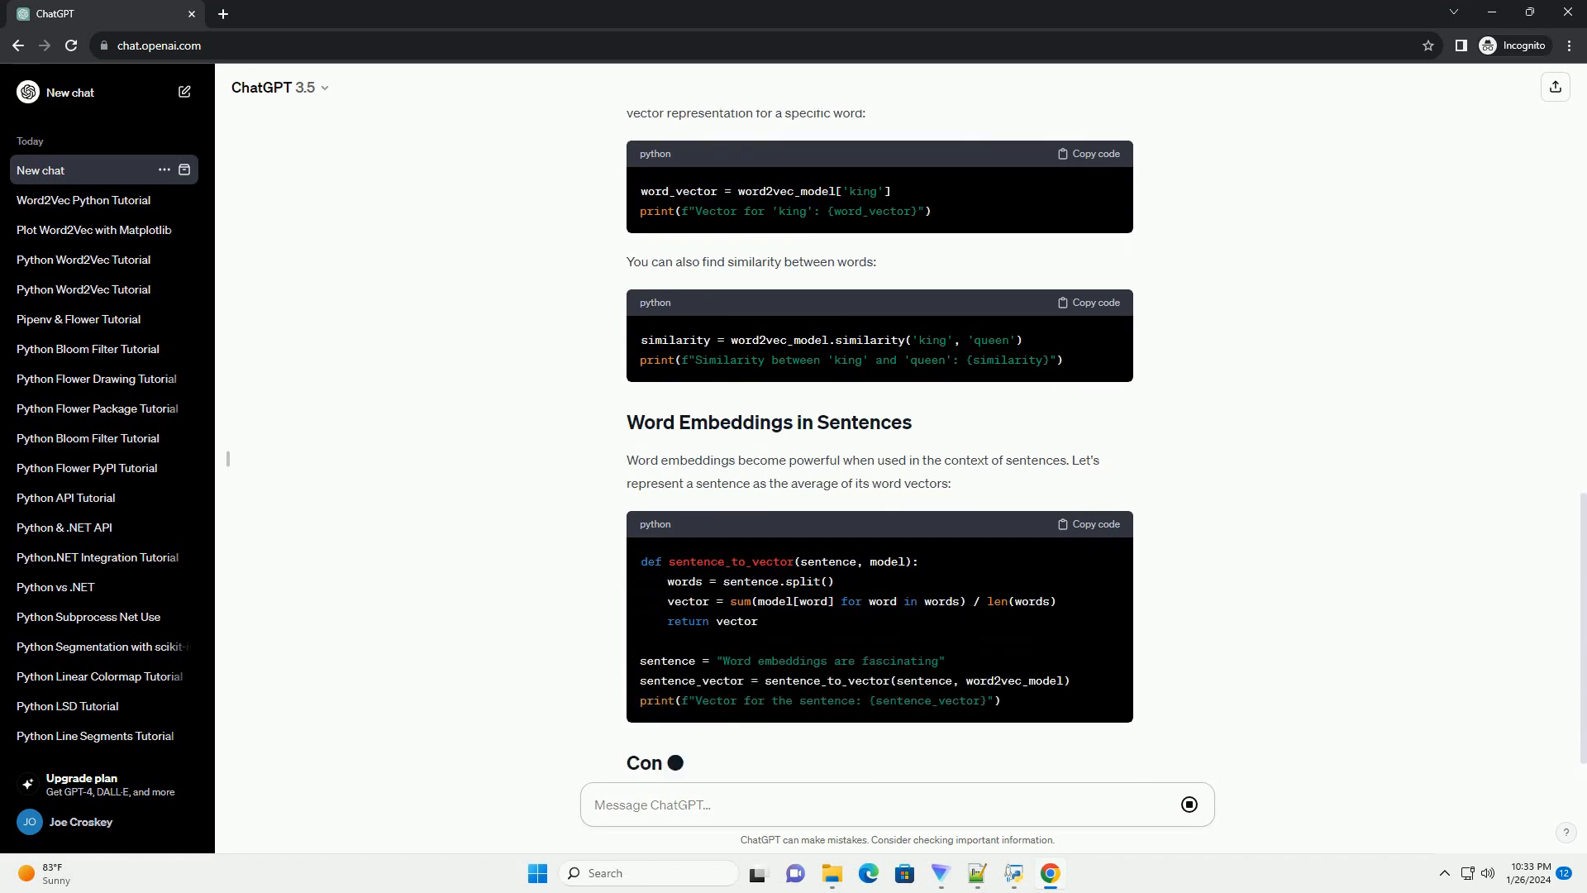
pyautogui.scroll(-3)
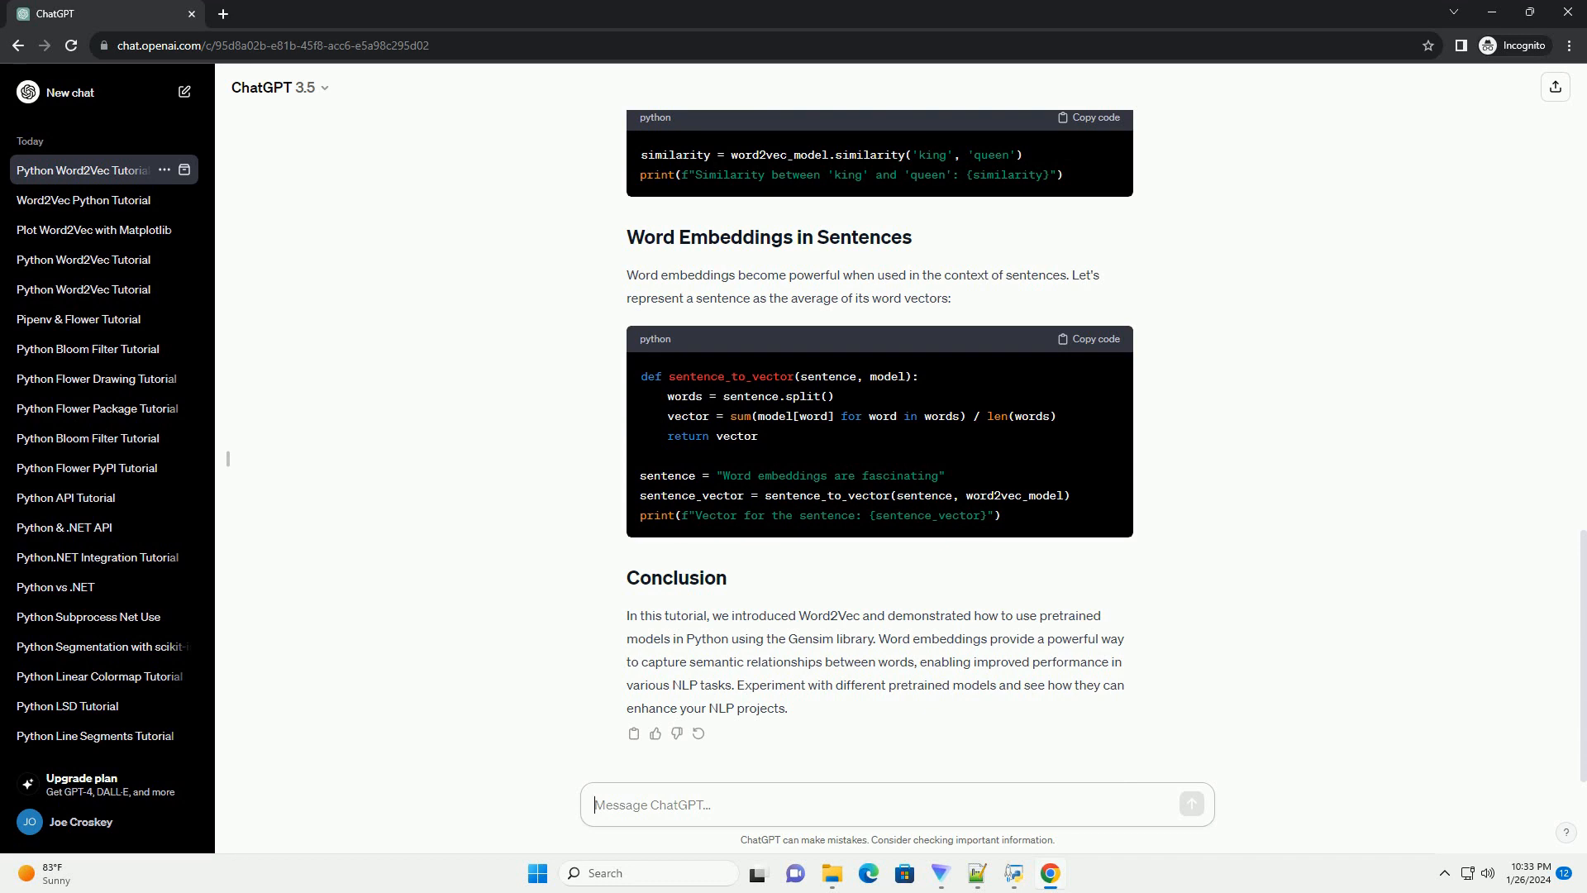
pyautogui.click(891, 805)
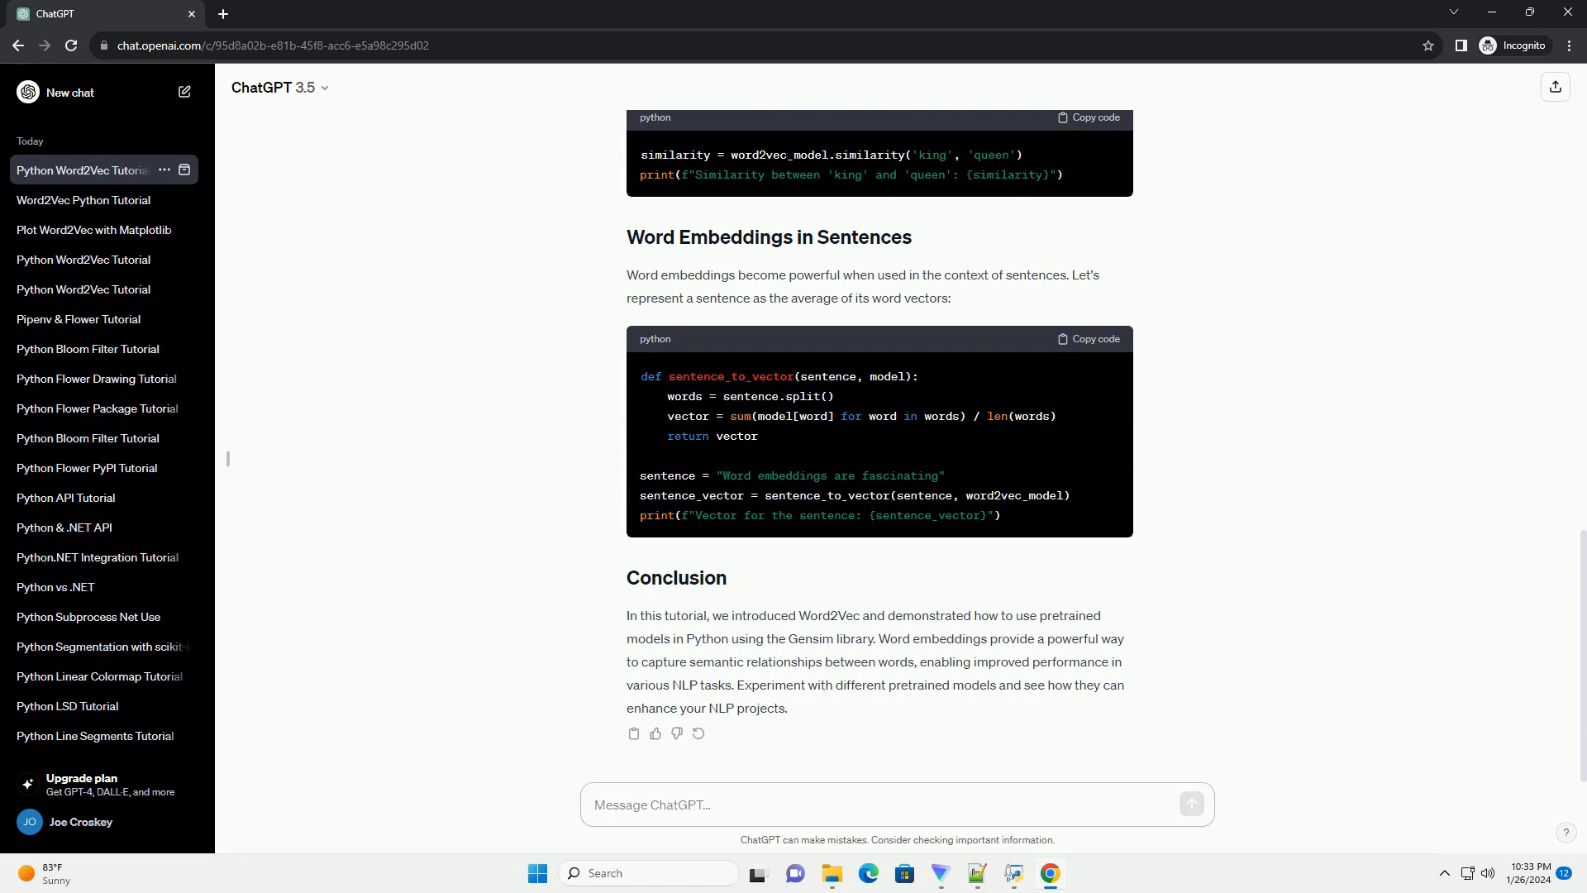
pyautogui.click(894, 803)
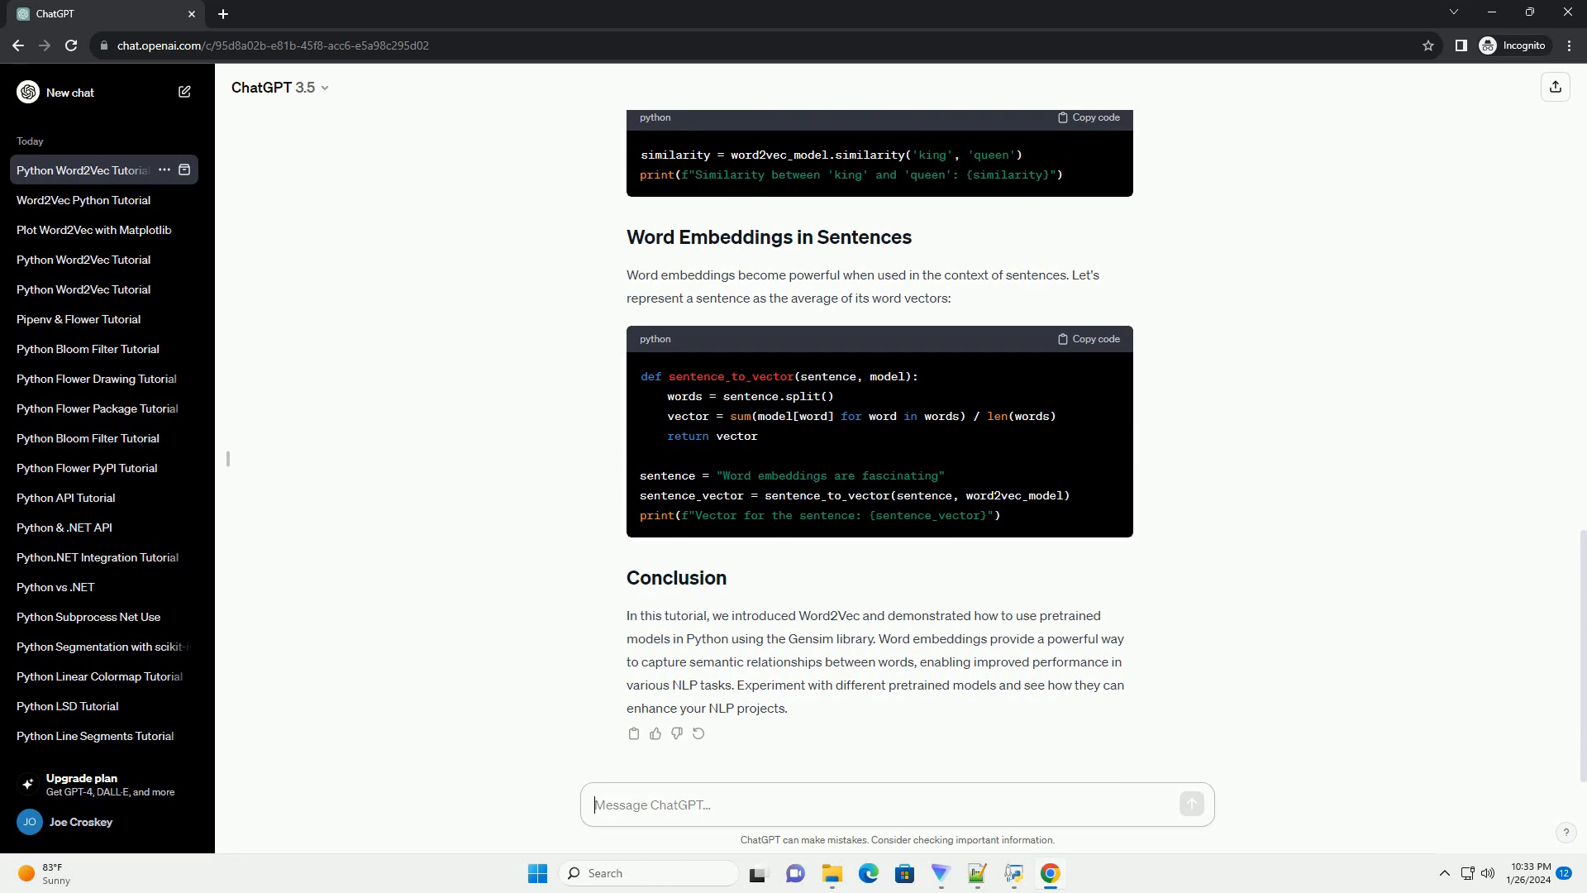
pyautogui.click(891, 805)
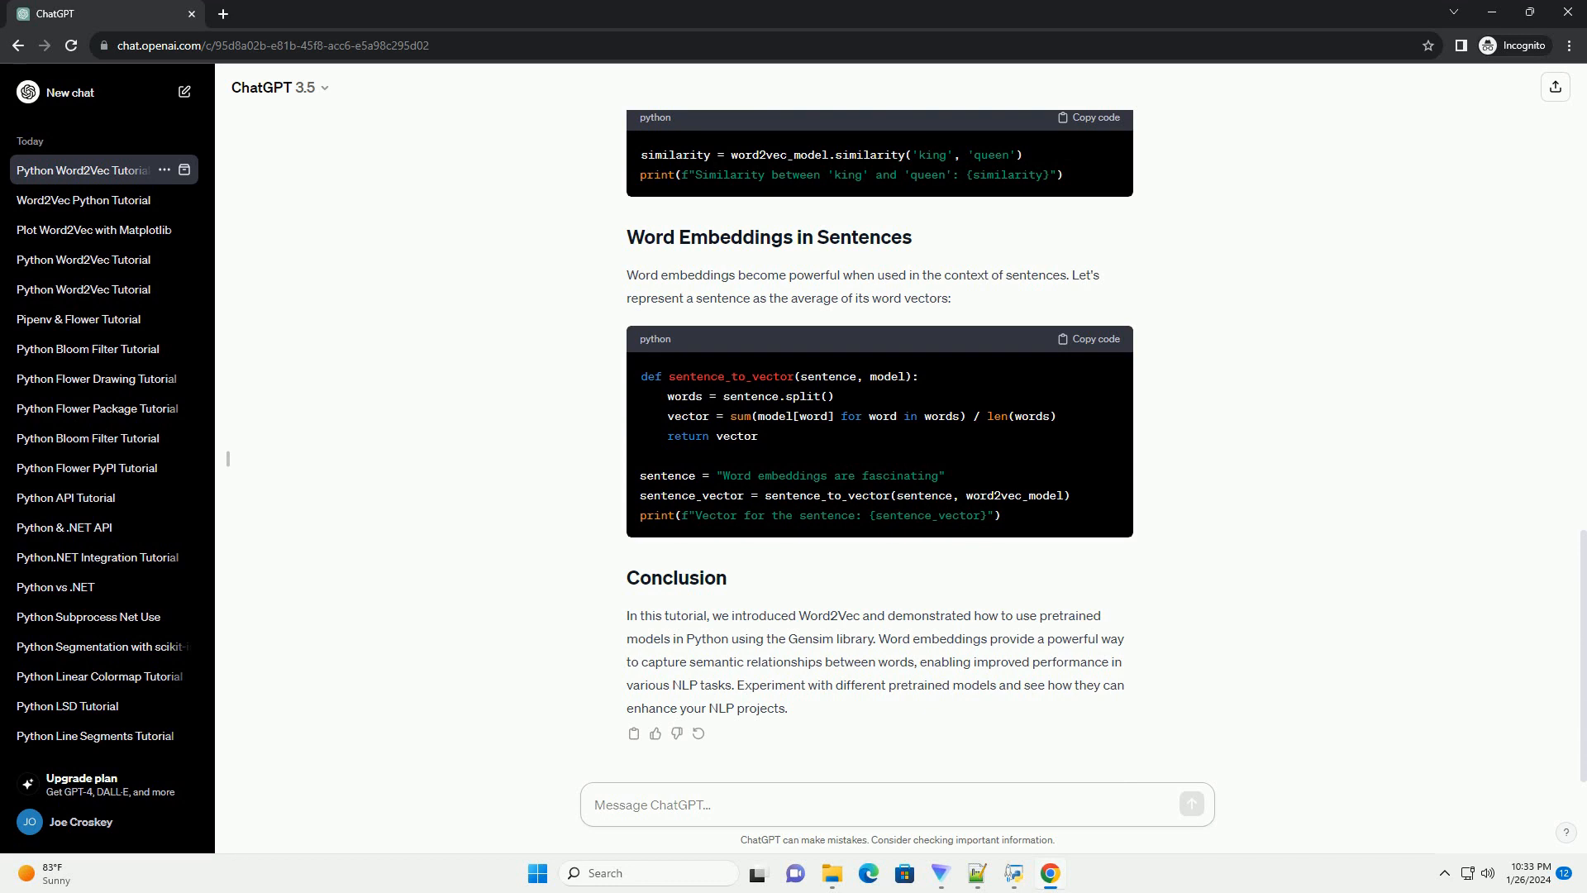
pyautogui.click(896, 805)
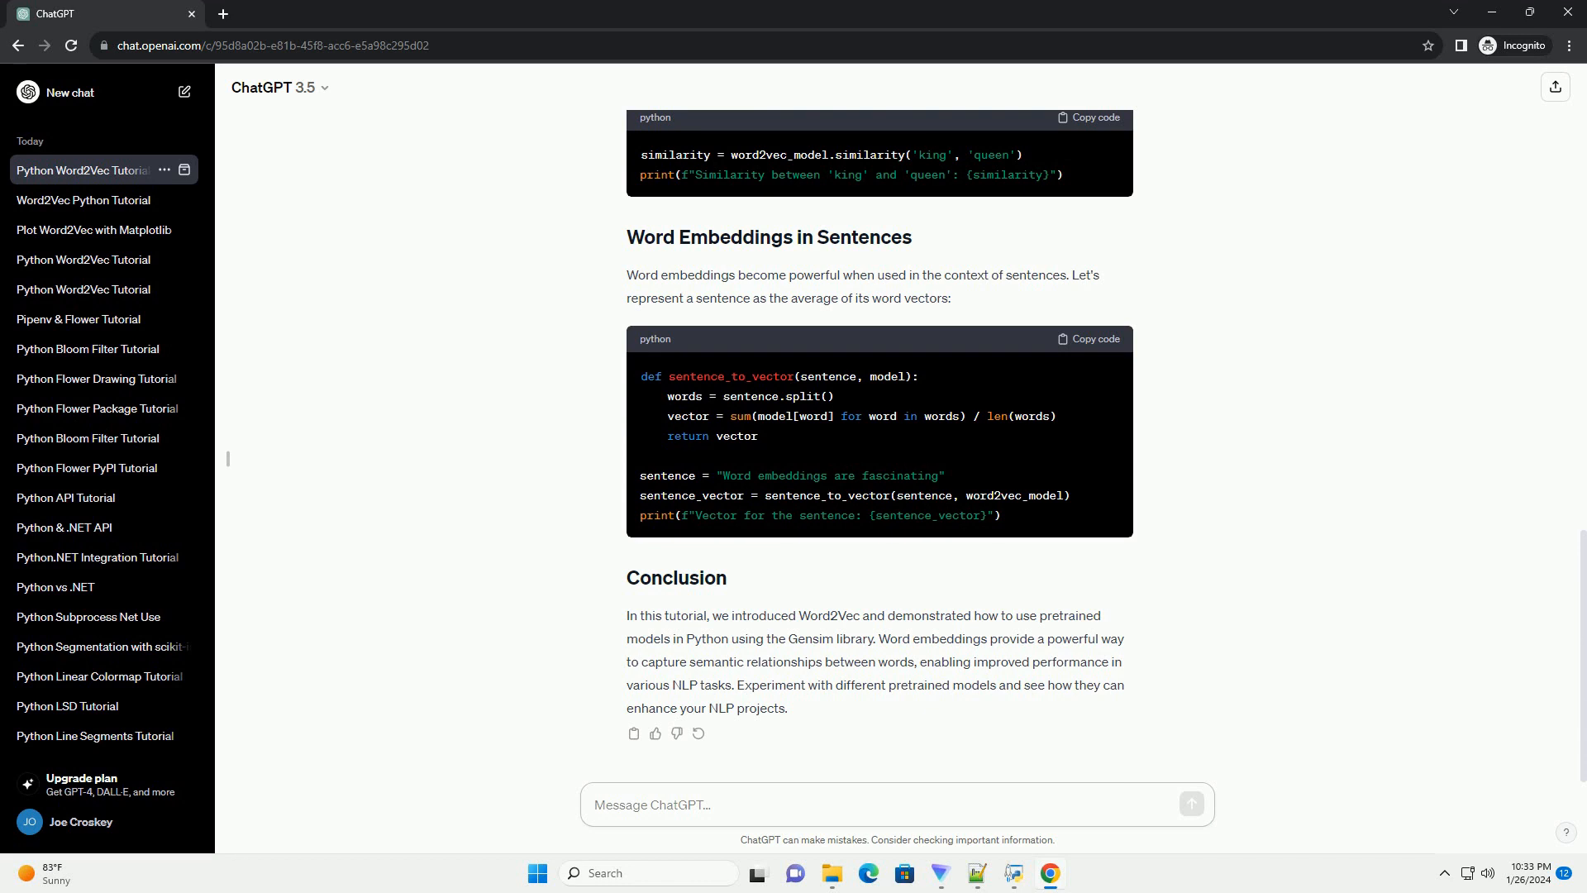
pyautogui.click(896, 805)
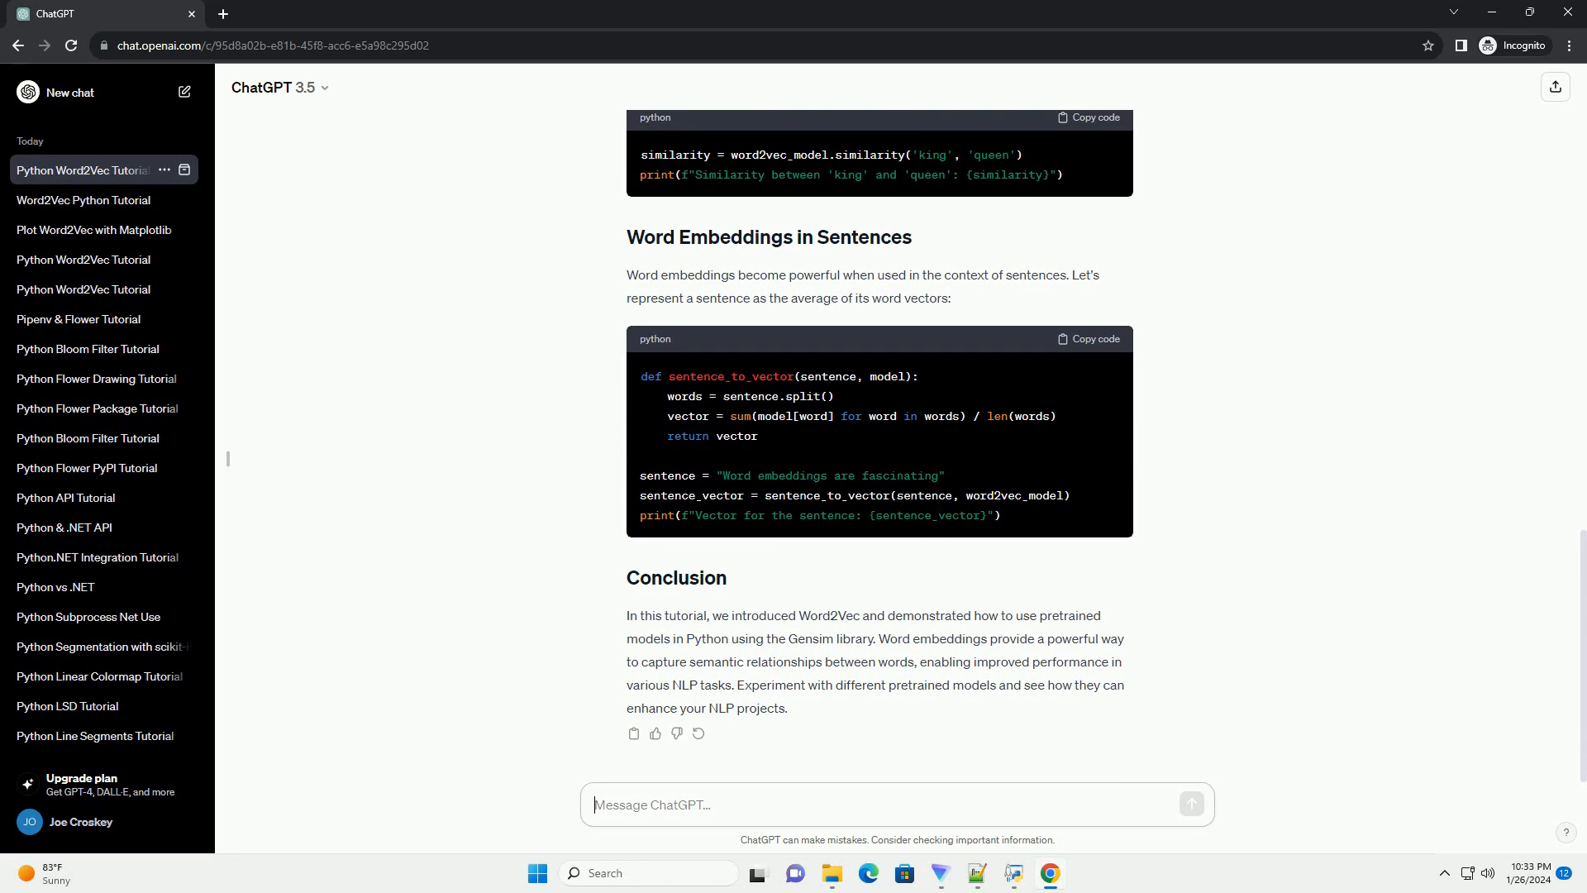
pyautogui.click(896, 803)
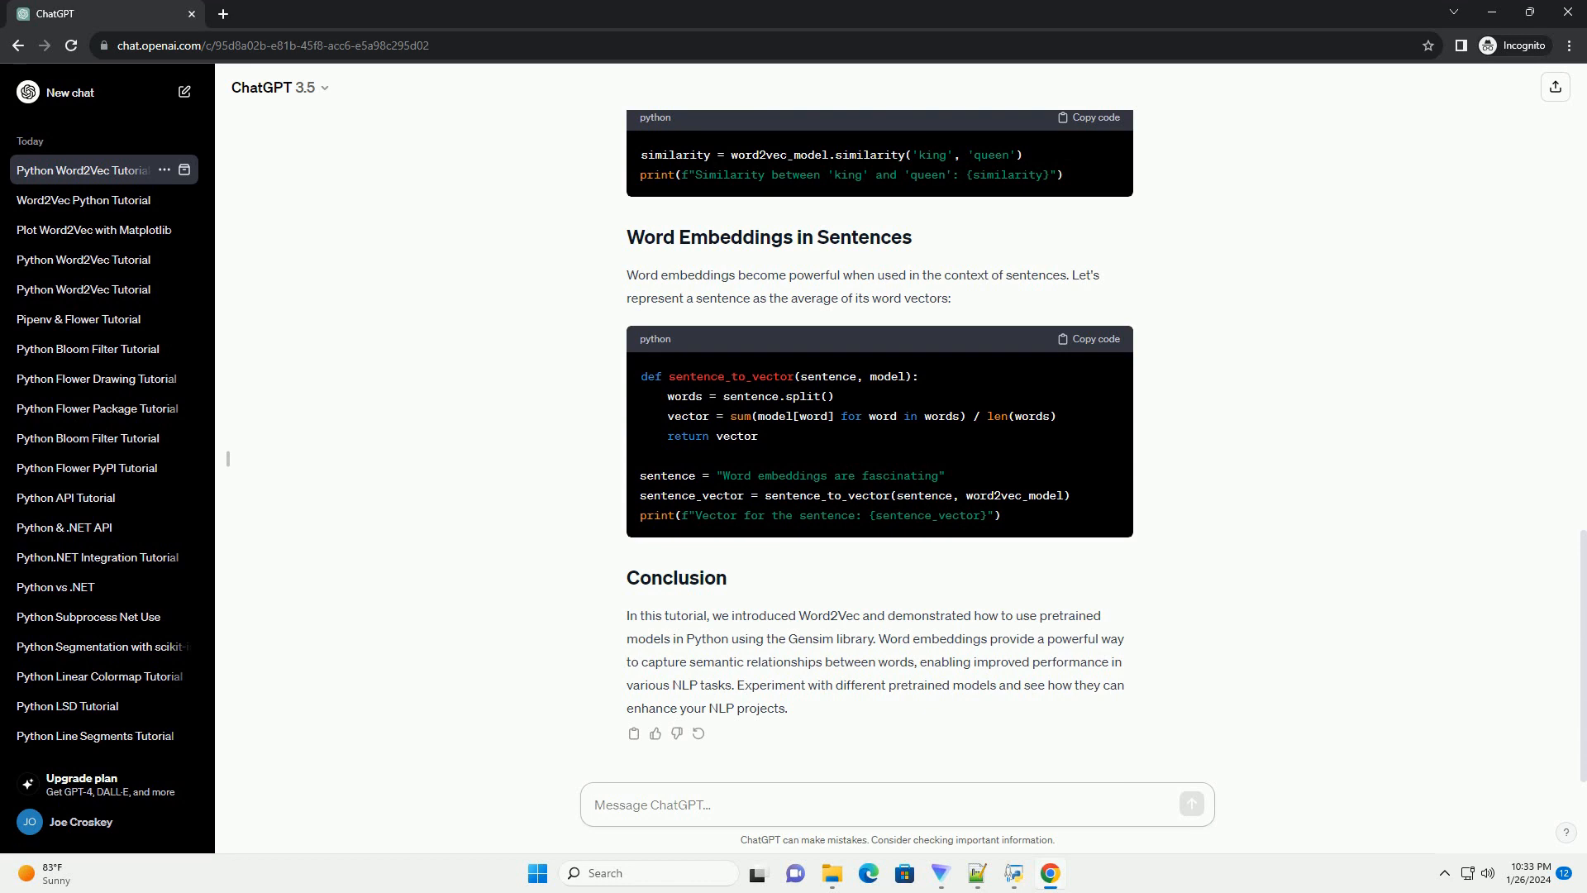